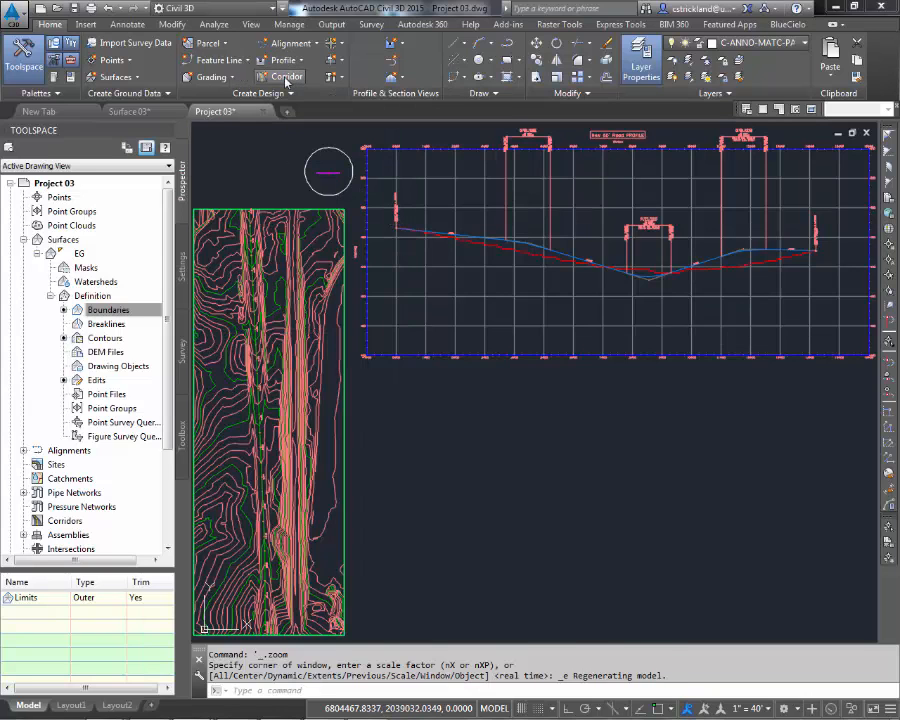
Launch the Corridor tool from the Home ribbon's Create Design panel
click(288, 77)
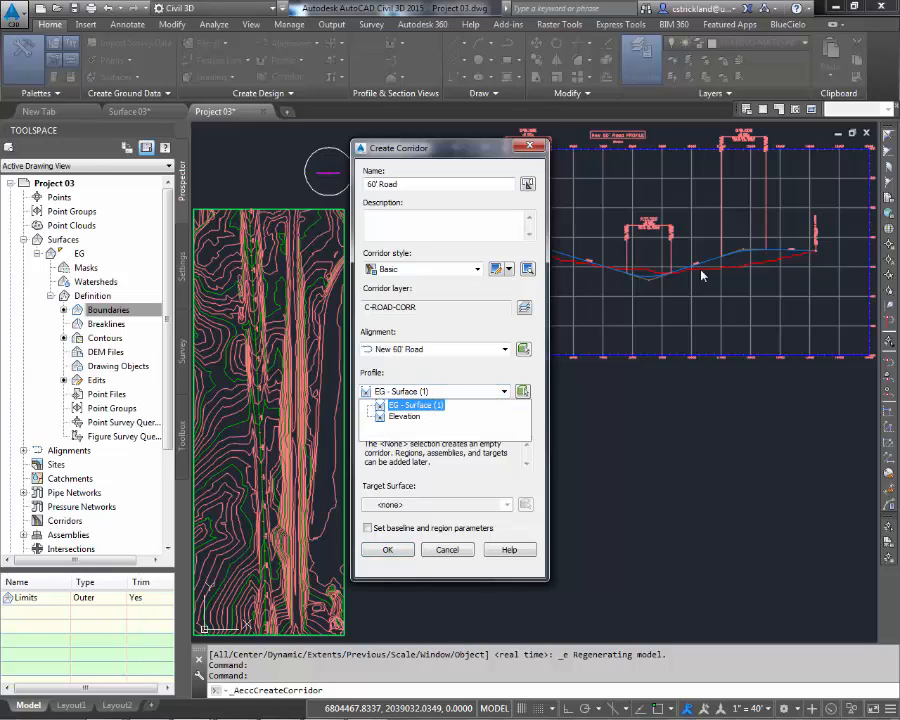
Choose the Elevation profile, 60' Road assembly and EG target surface for the corridor
click(405, 416)
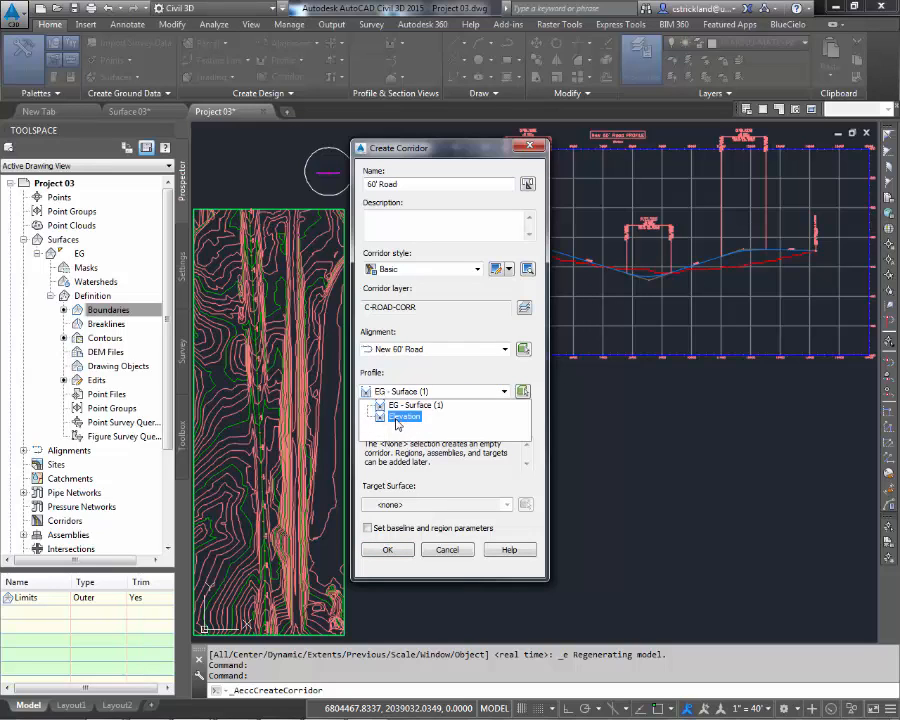
click(404, 416)
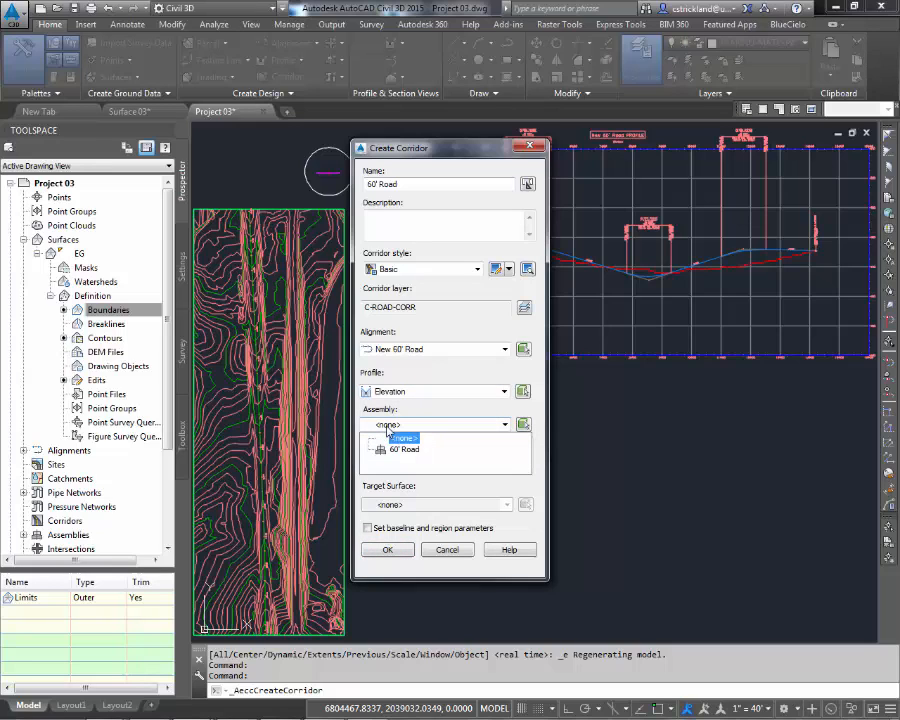
click(405, 449)
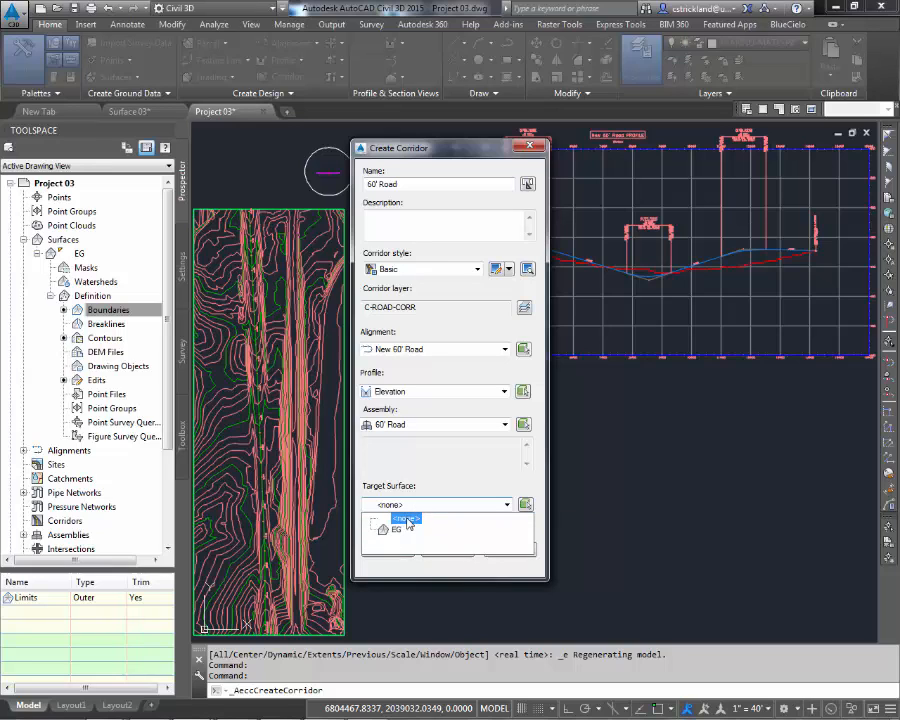
click(397, 528)
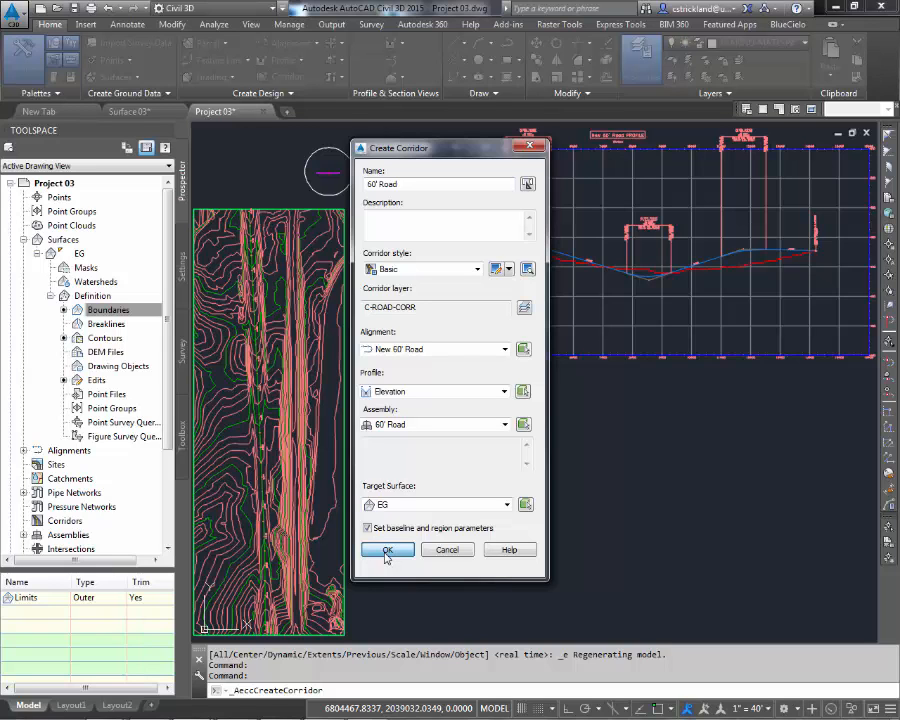
Confirm the Create Corridor settings to reach Baseline and Region Parameters
click(387, 549)
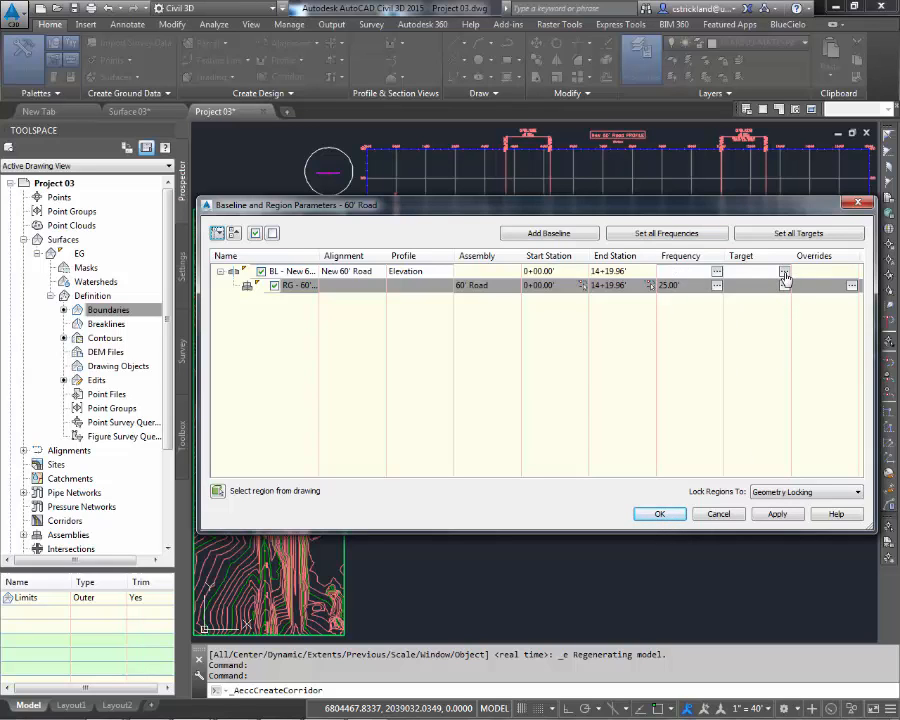
click(784, 271)
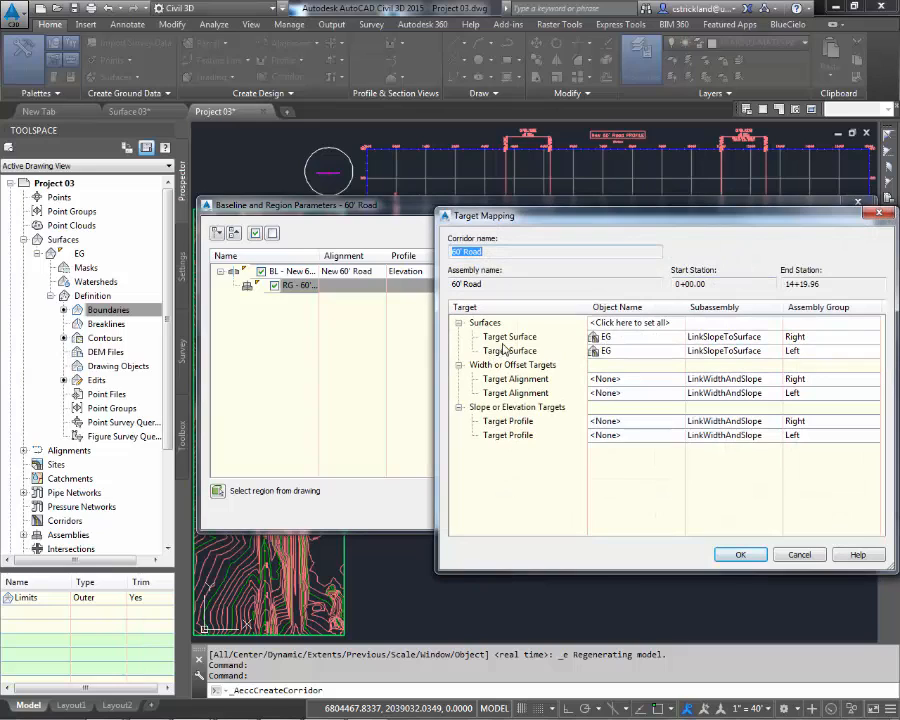
mouse_move(612, 363)
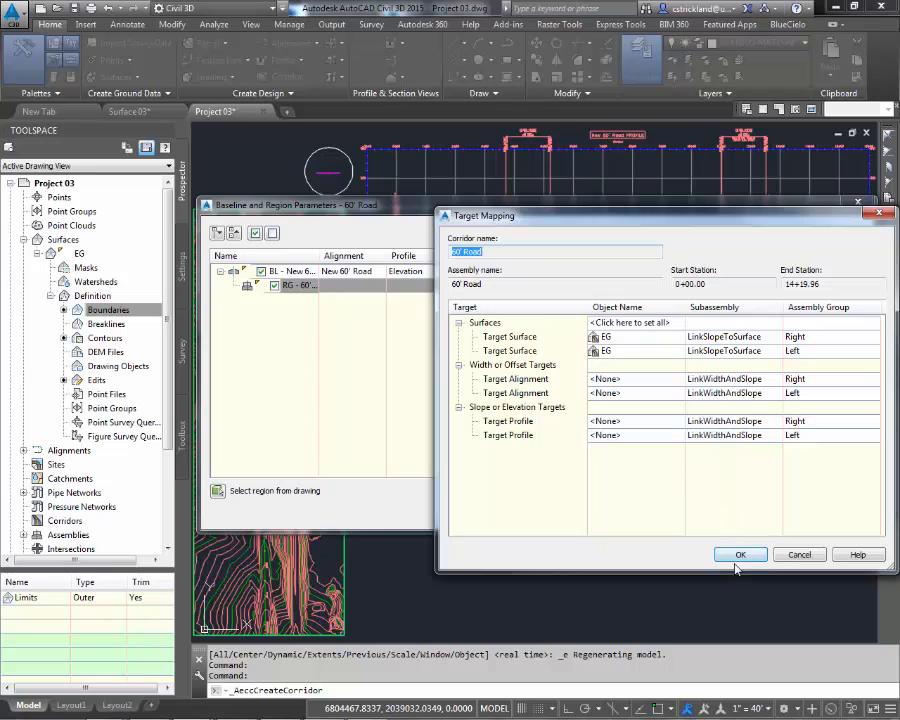
click(740, 554)
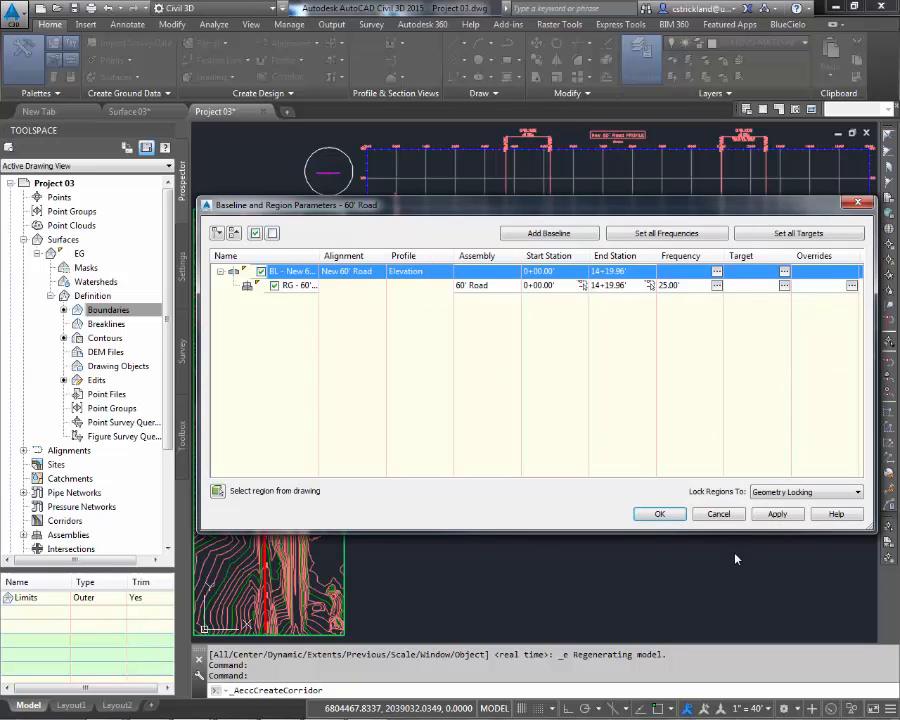
Accept the baseline and region parameters and rebuild the 60' Road corridor
click(659, 513)
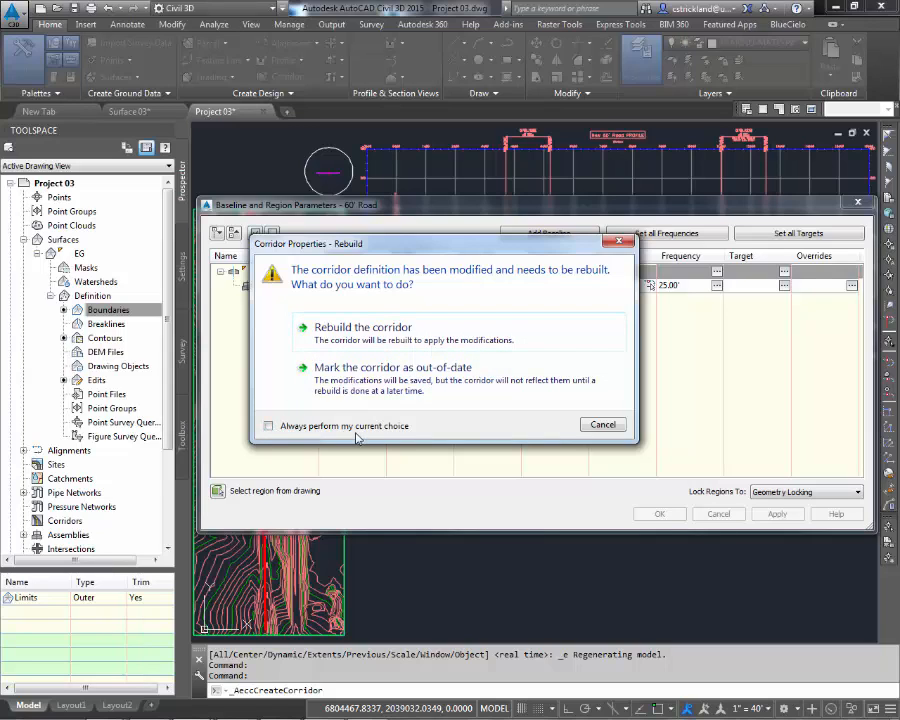
mouse_move(665, 530)
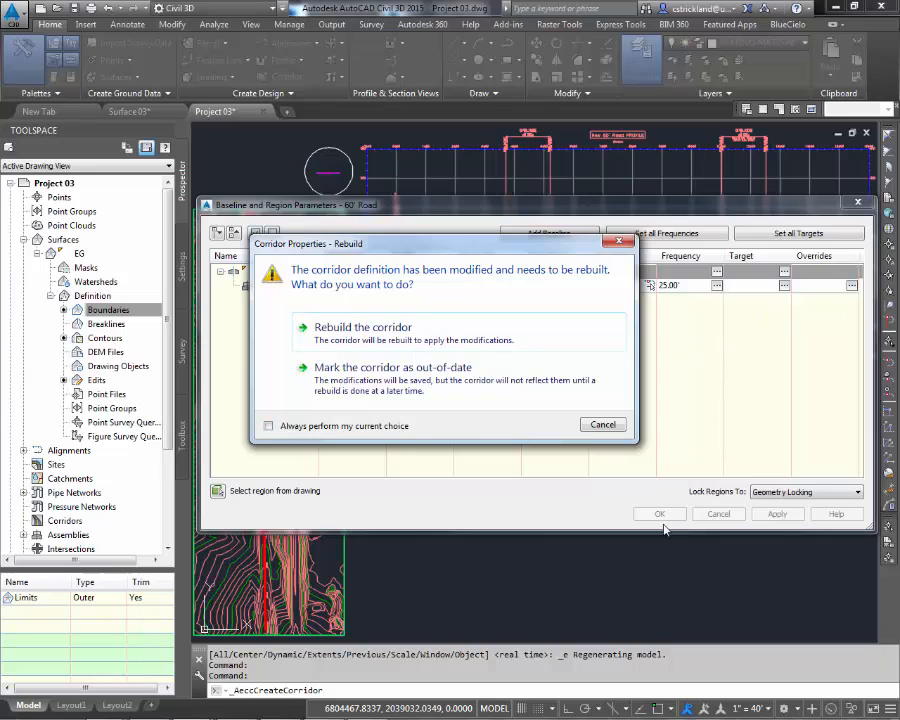
mouse_move(392, 367)
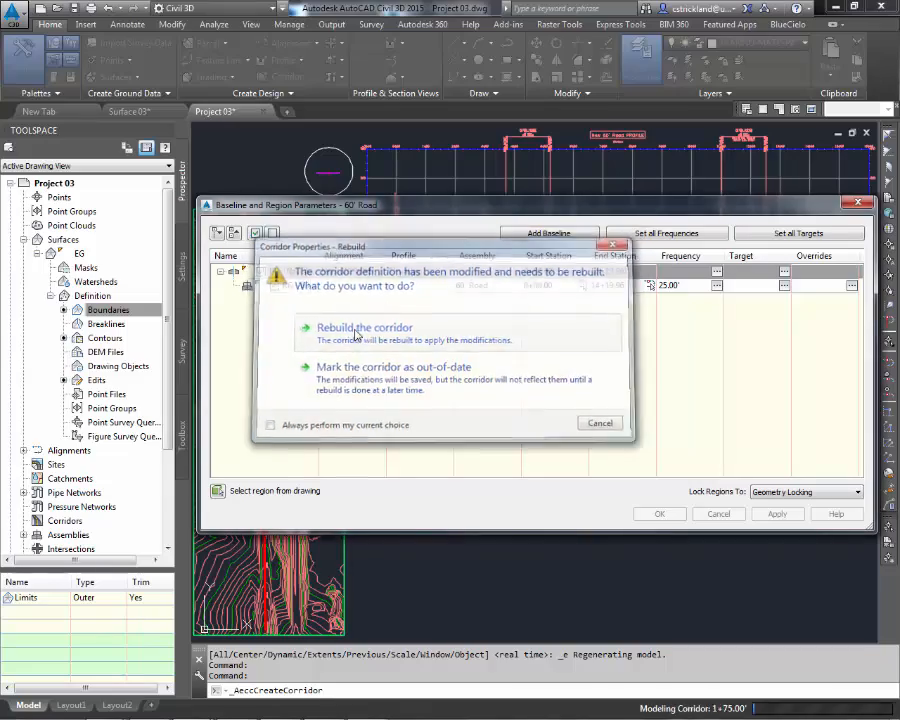
click(363, 327)
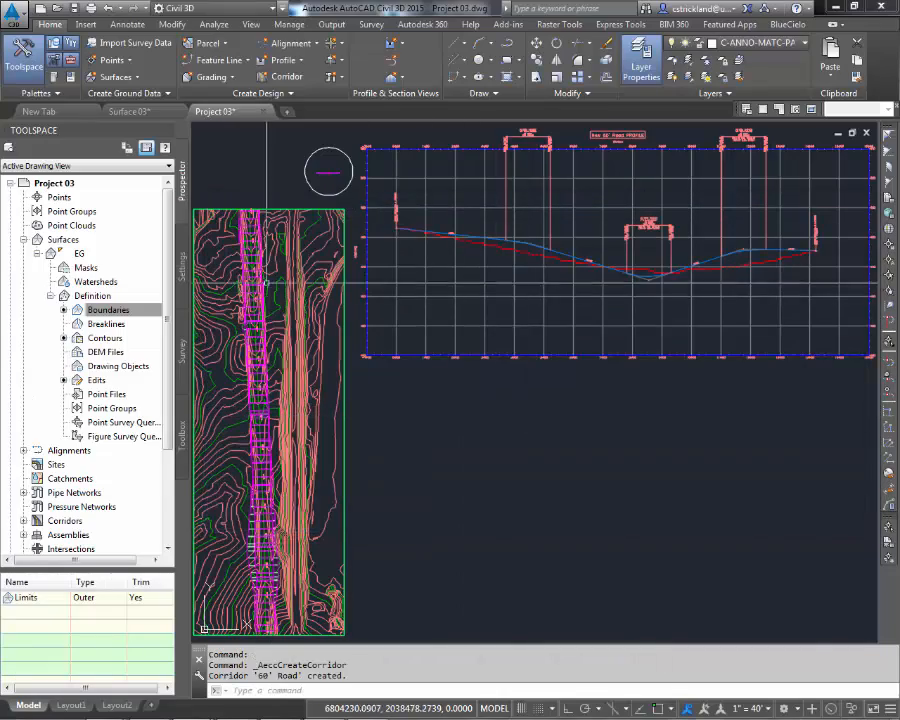